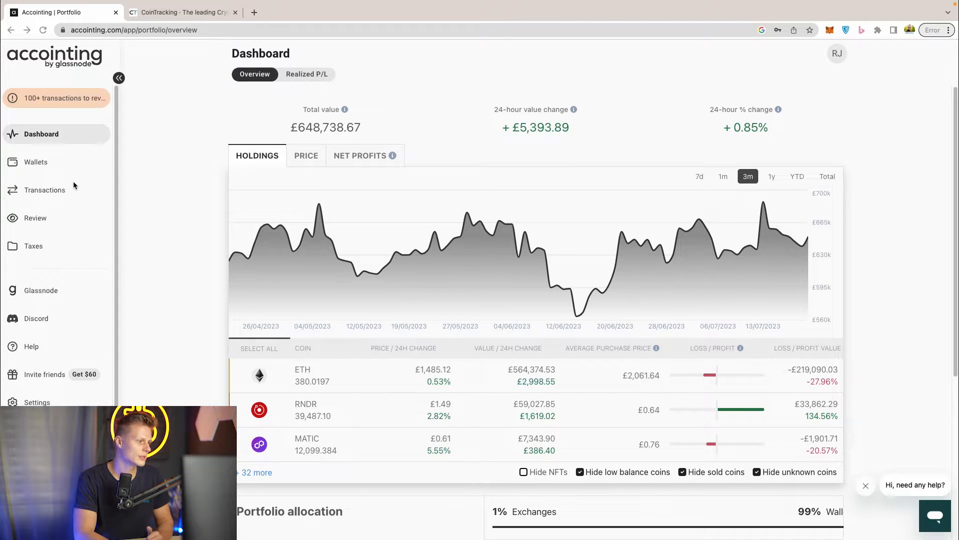
Open the Transactions page from Accointing's left sidebar
click(44, 190)
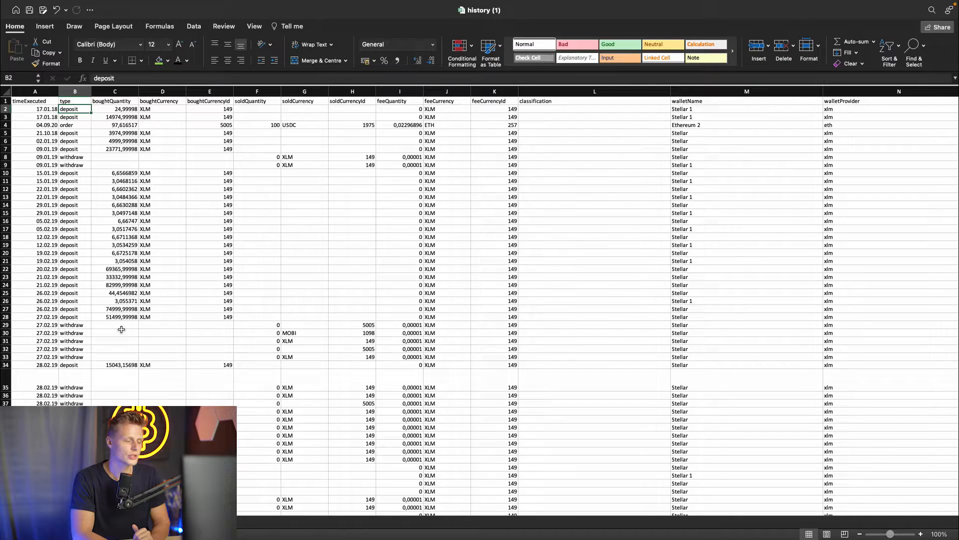
mouse_move(85, 134)
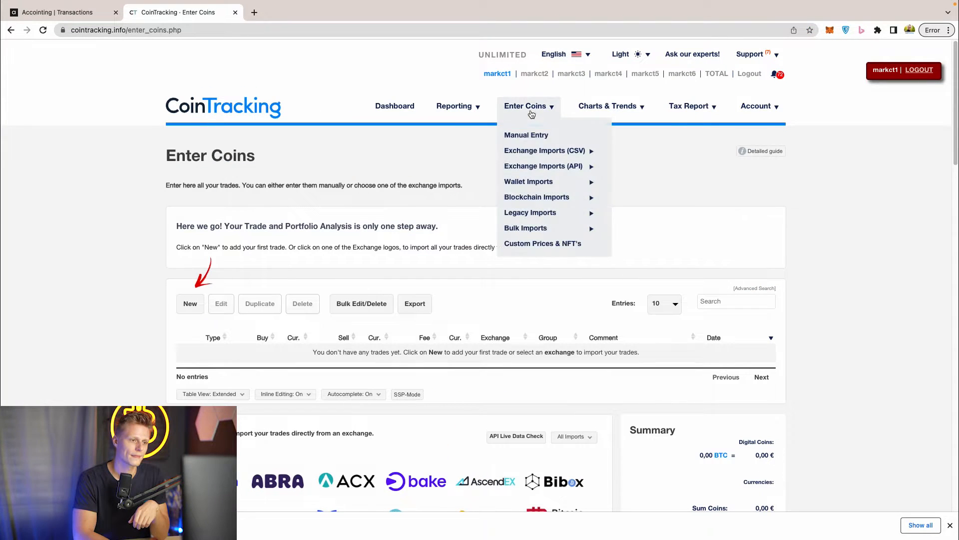
mouse_move(525, 228)
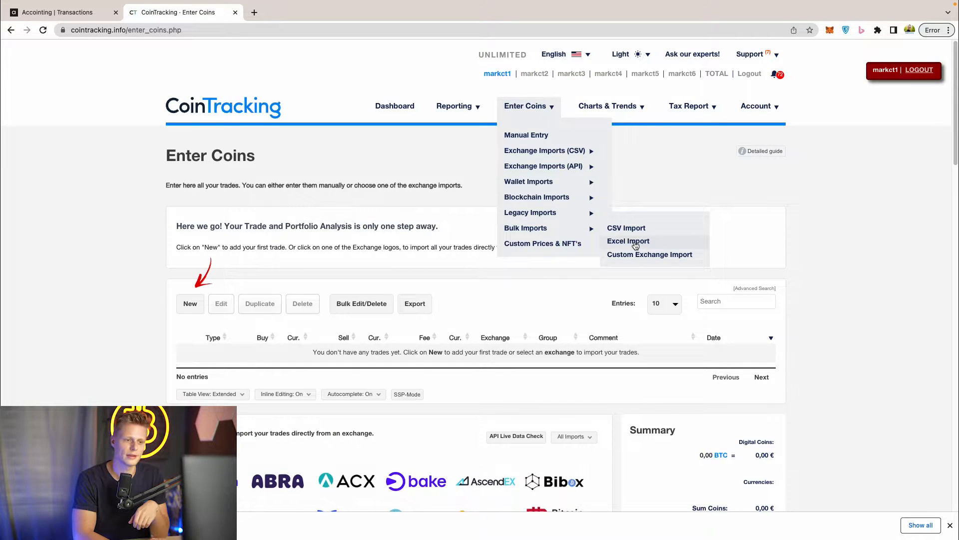
Choose Excel Import under Enter Coins > Bulk Imports
click(629, 240)
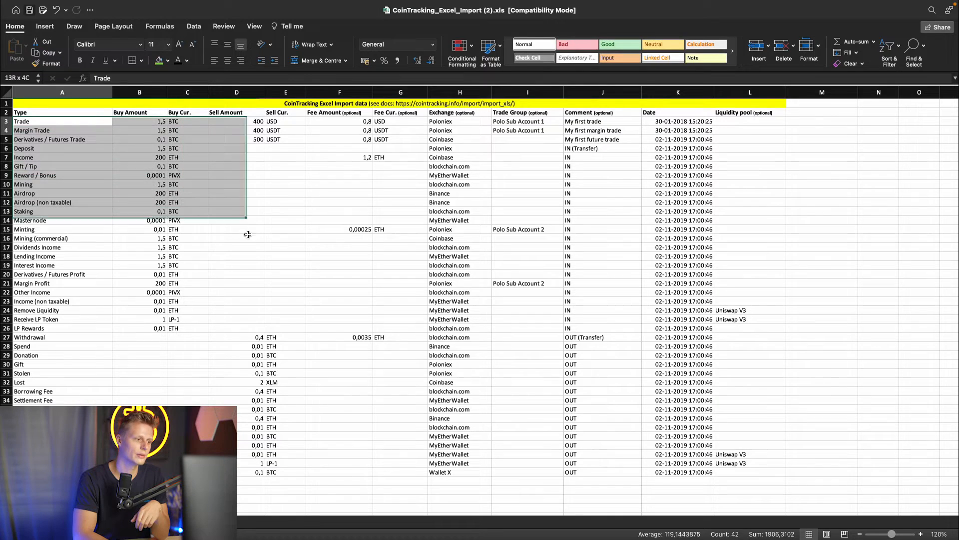
Open the CoinTracking_Excel_Import.xls template with its demo rows in Excel
click(340, 390)
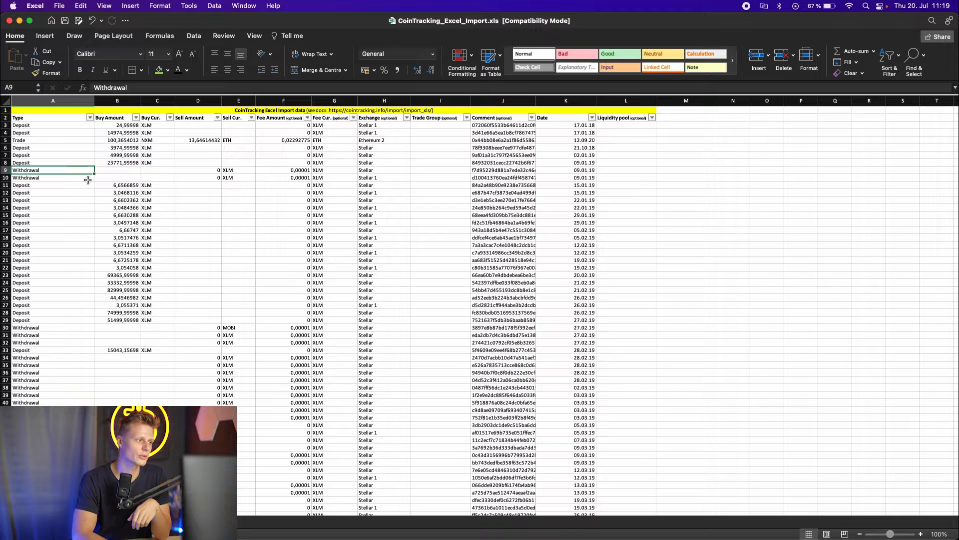
Review the withdrawal and deposit rows' transaction types in the filled template
click(52, 125)
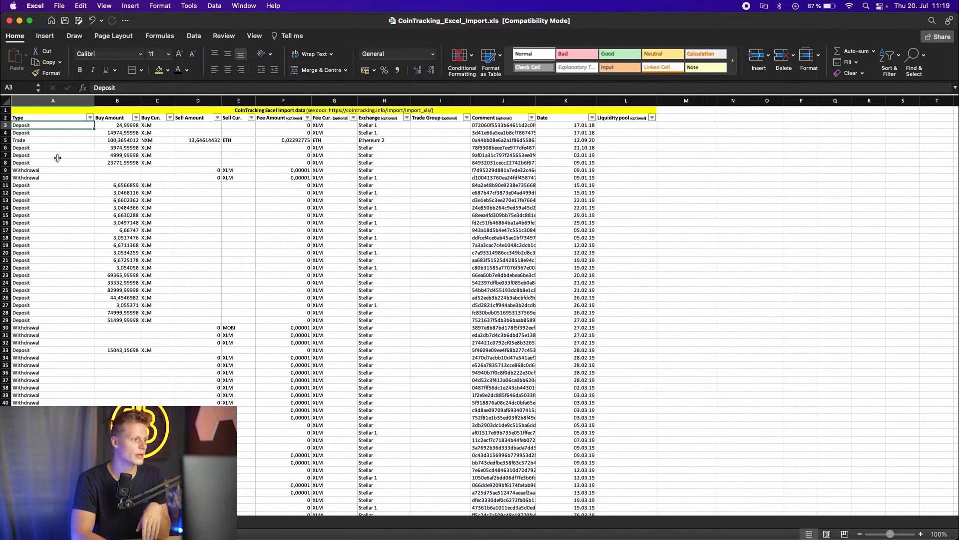
click(52, 140)
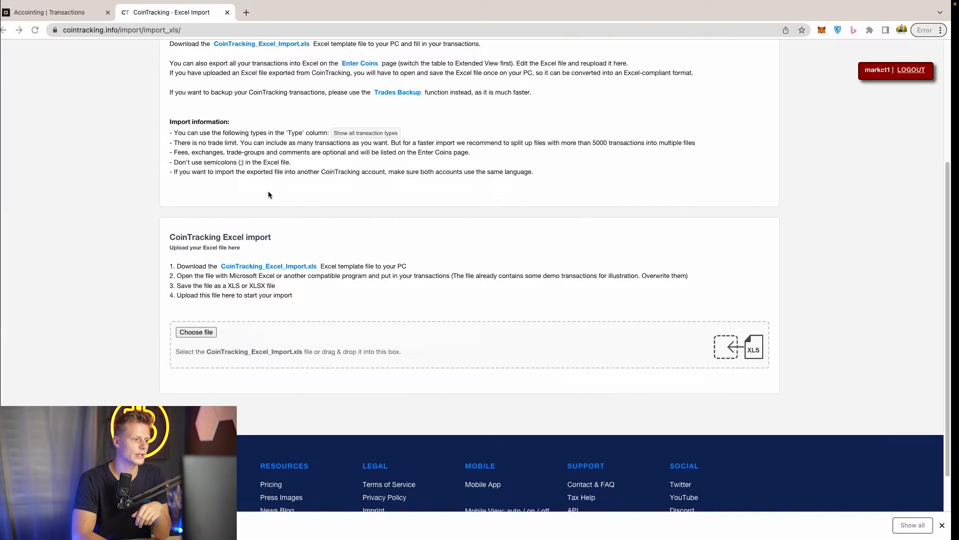
Upload the filled template, continue to review, and start importing all transactions
click(195, 332)
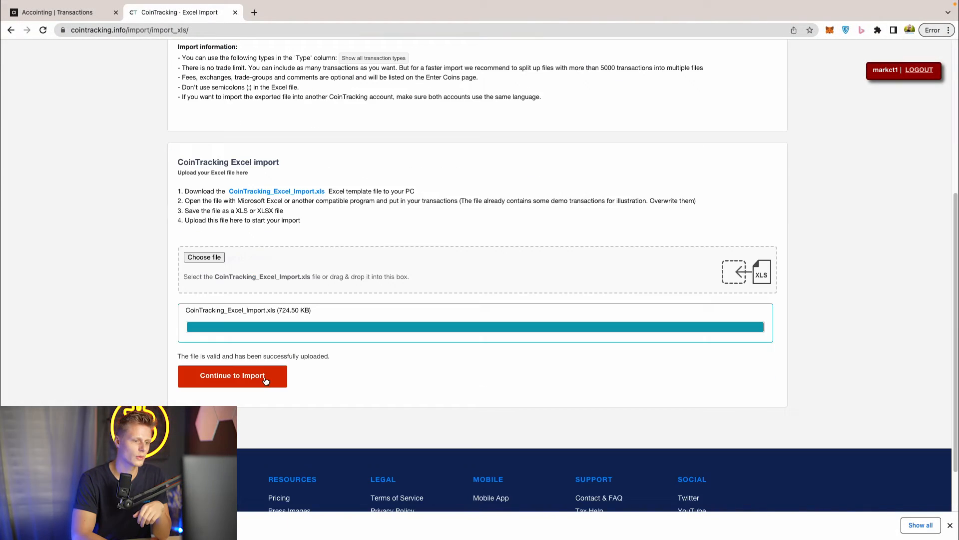
click(232, 375)
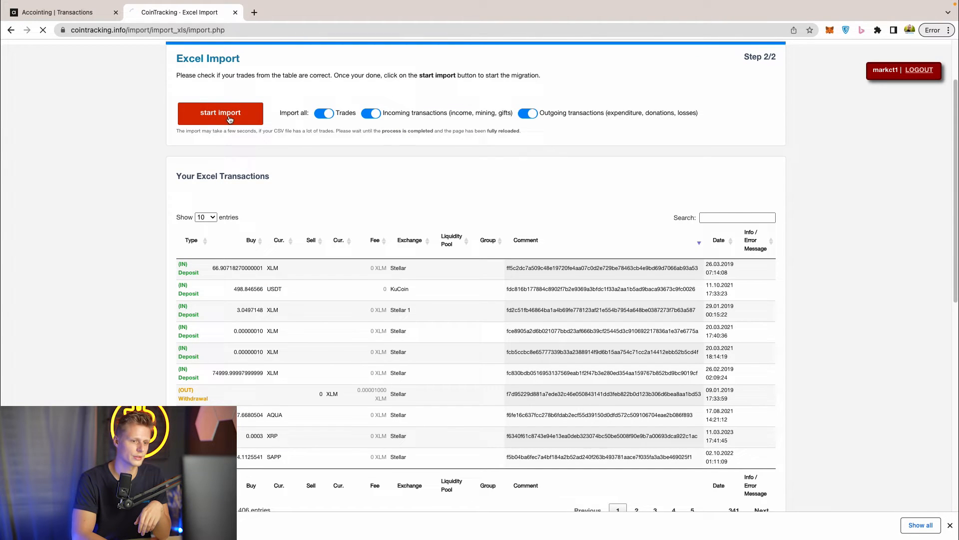
click(220, 113)
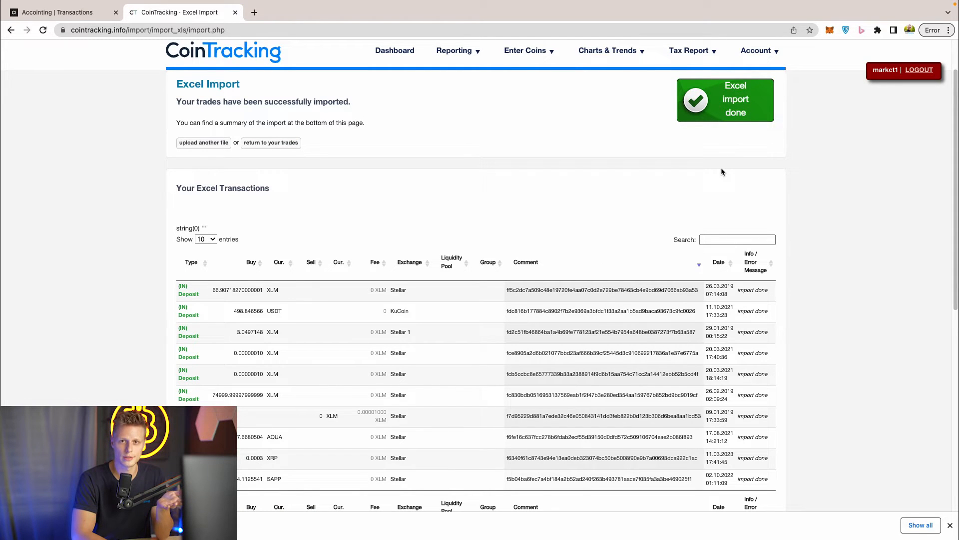
Check the imported transaction list, then bring up the Reporting menu
scroll(down, 3)
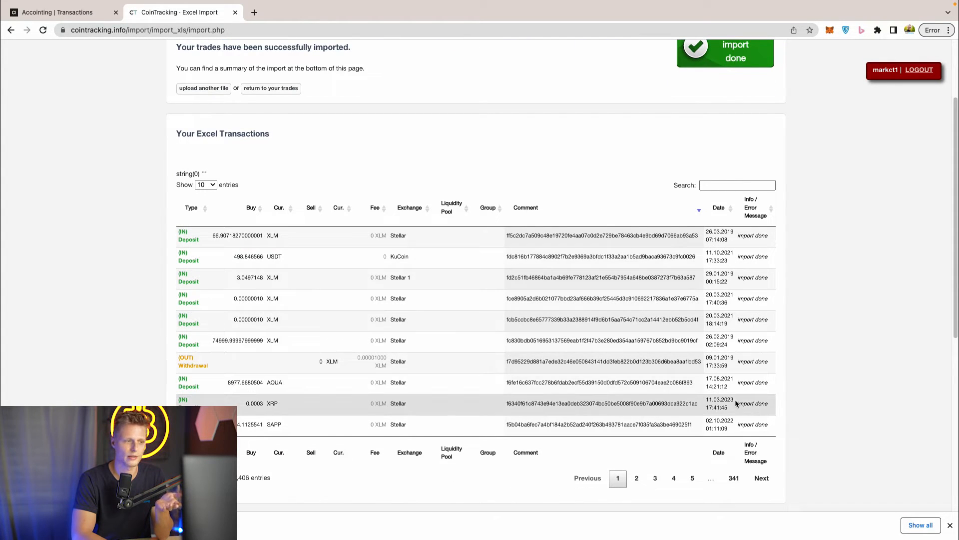
scroll(up, 3)
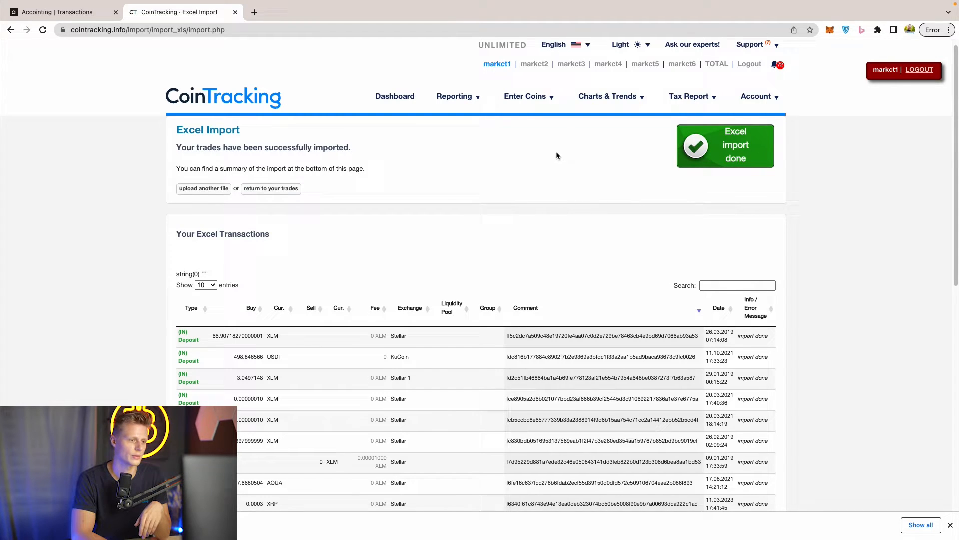
click(455, 96)
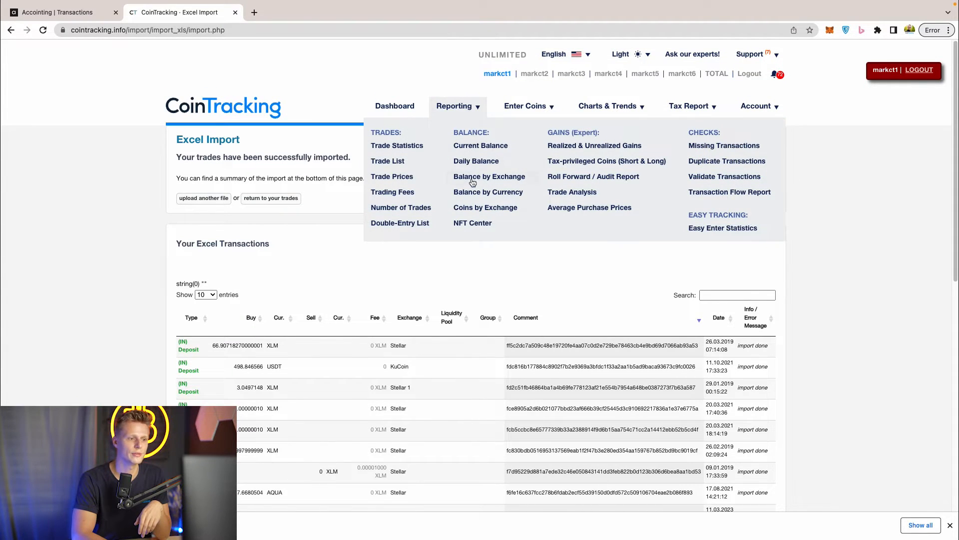
Open Balance by Exchange and review the Binance.us, BNB Smart Chain and Ethereum balances
click(489, 177)
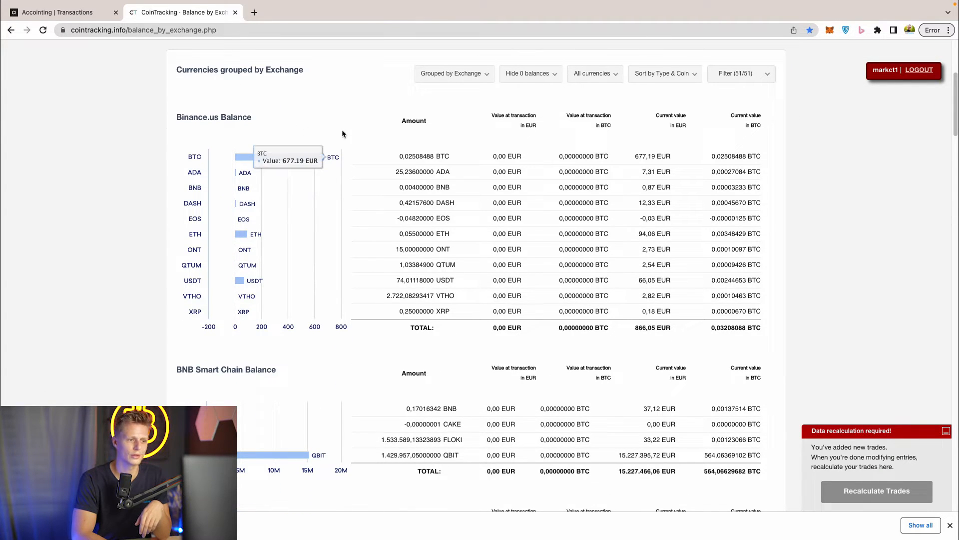
mouse_move(183, 147)
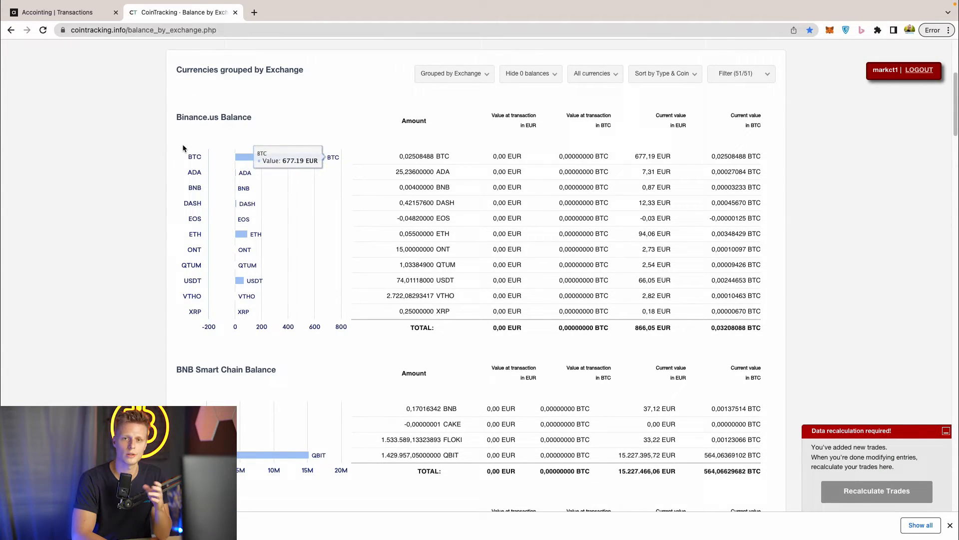
scroll(down, 3)
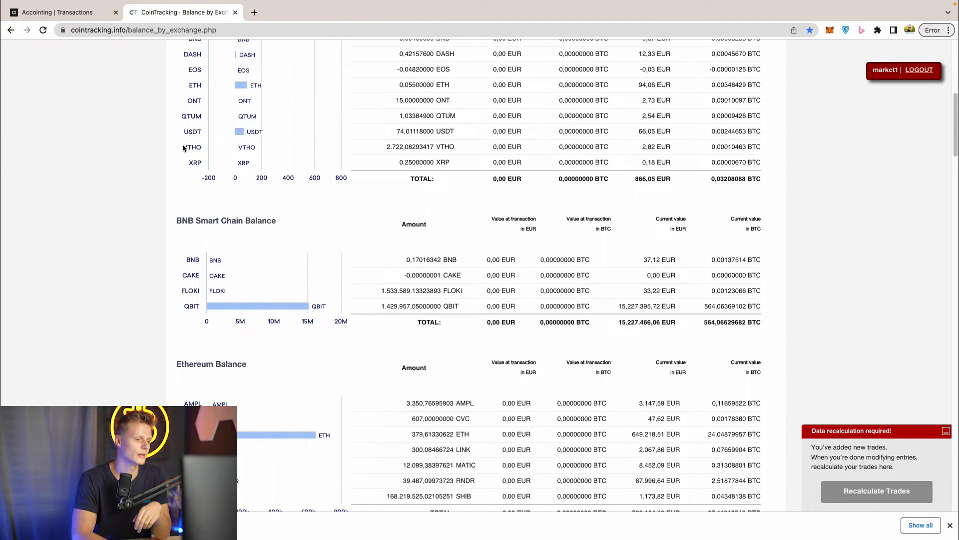
scroll(down, 3)
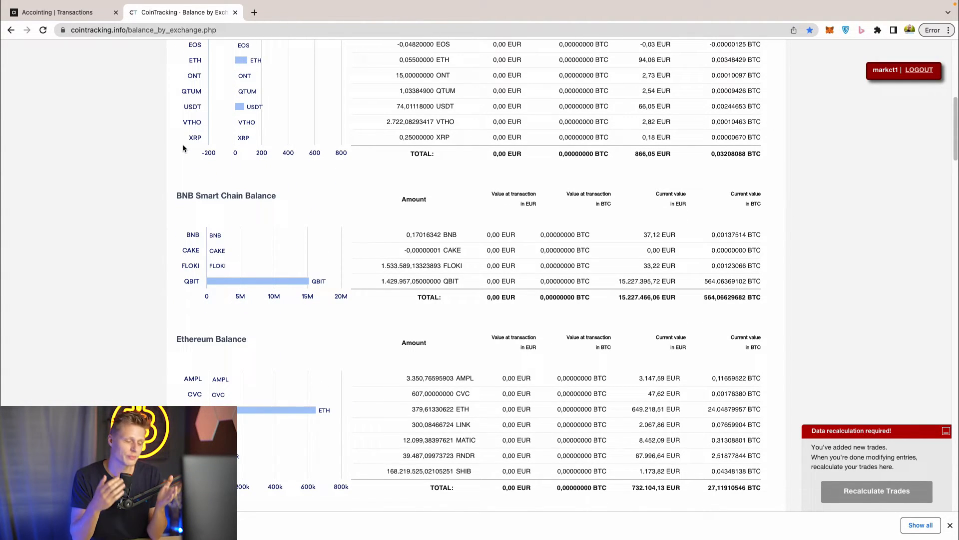